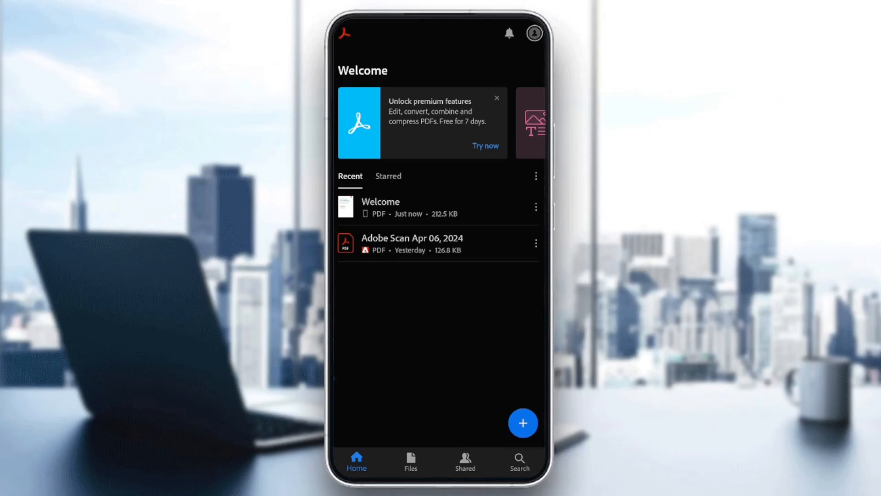
- Briefly look at file search, then return to the Acrobat home screen
click(411, 462)
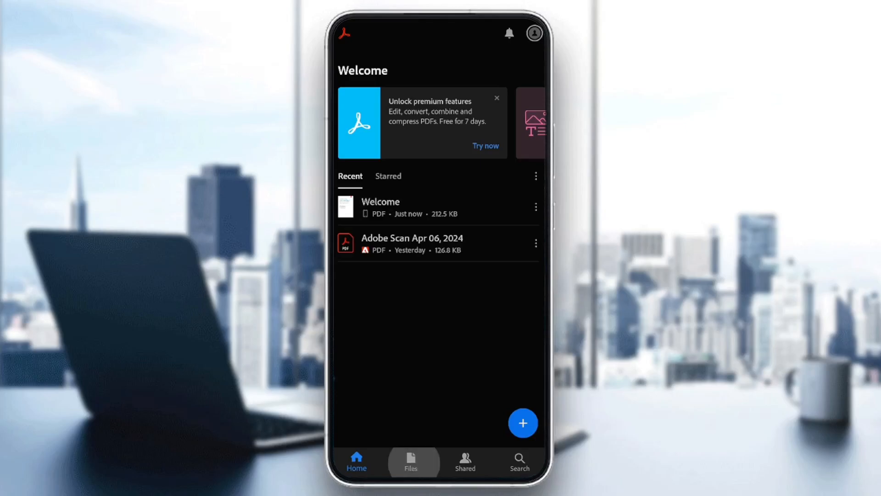
click(517, 461)
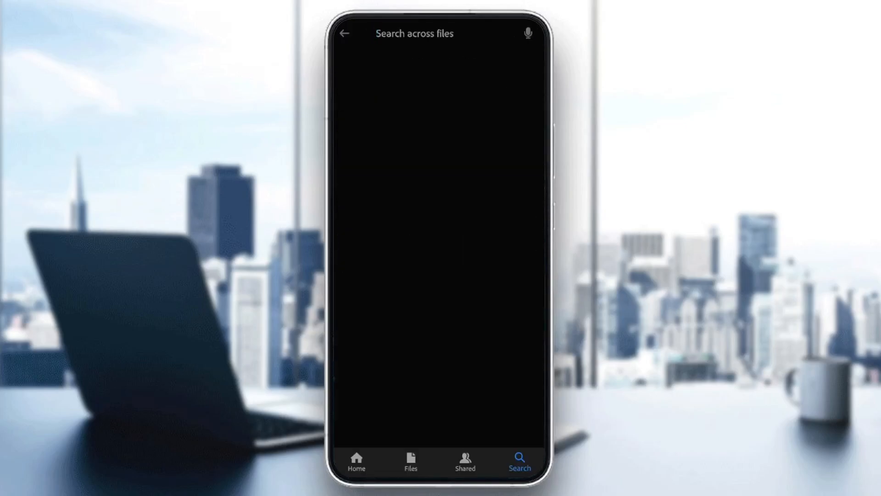
click(357, 462)
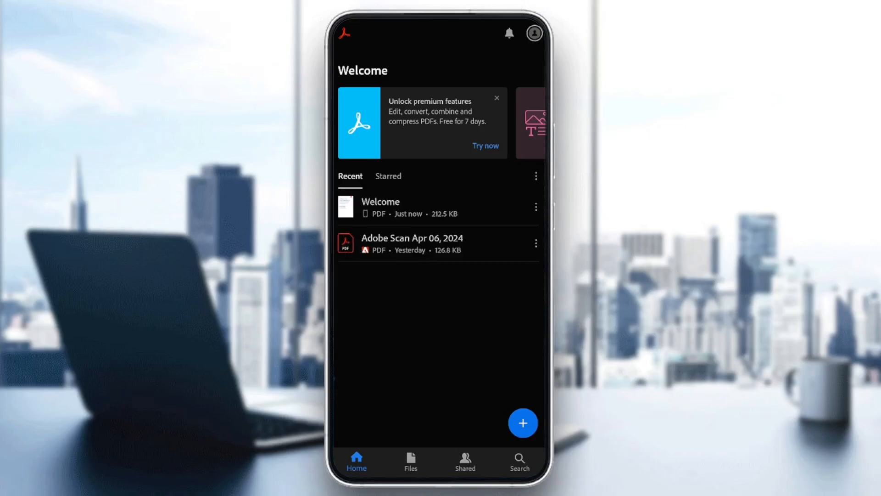
- From the blue + menu choose Open file to reach the file-source list
click(522, 423)
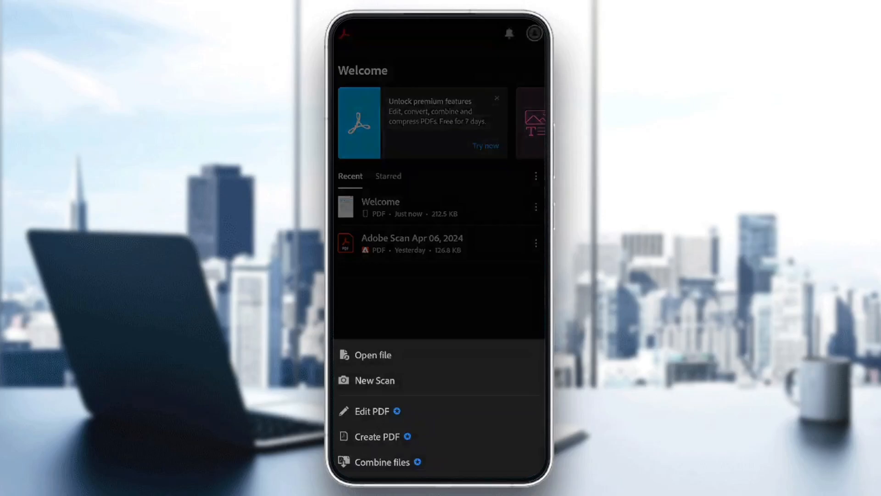
click(372, 354)
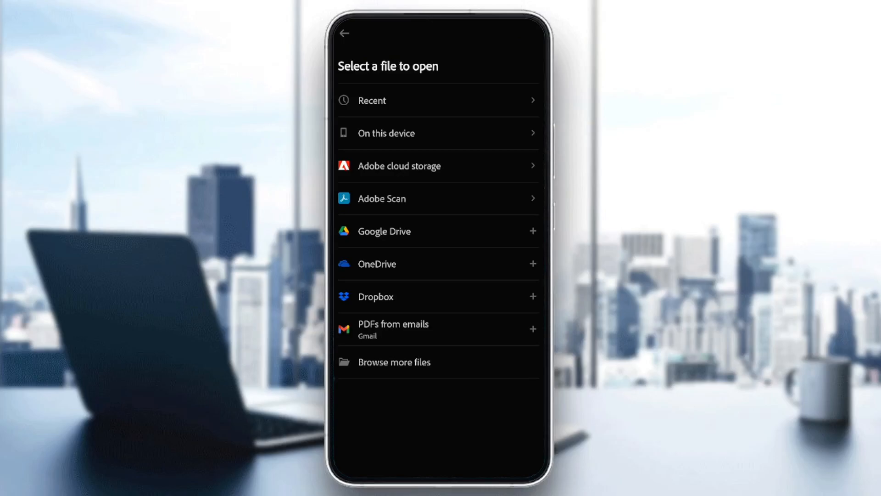
- From On this device, open the Welcome PDF under Adobe Acrobat
click(386, 132)
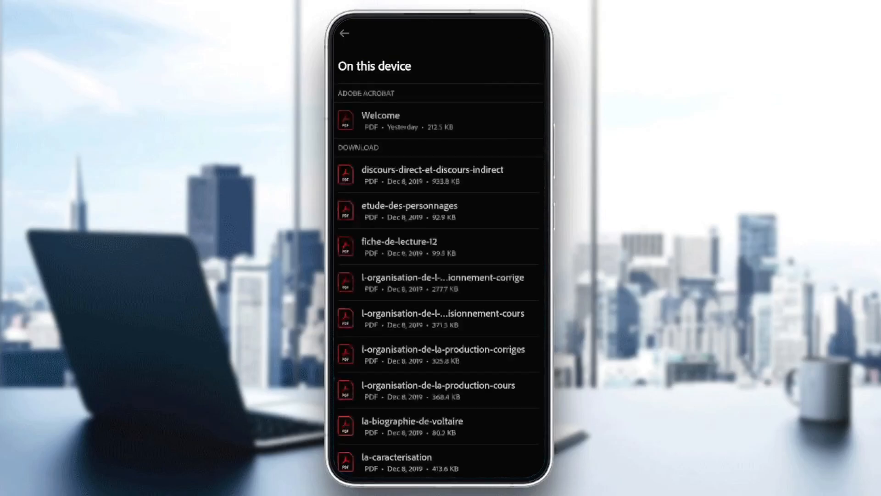
click(380, 119)
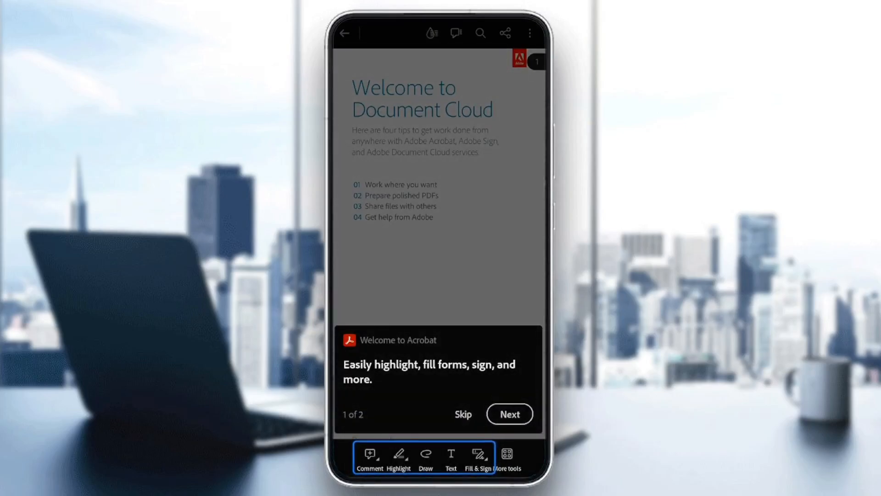
- Skip the feature tips and show the Welcome document's overflow options menu
click(463, 414)
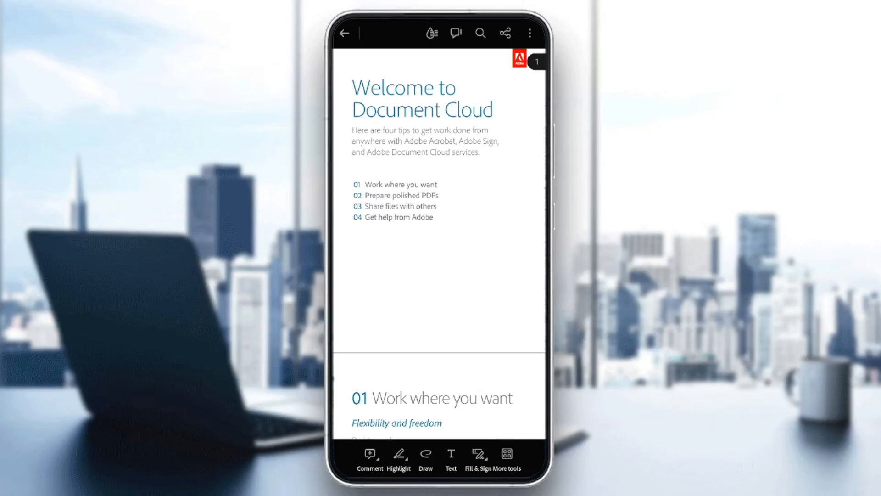
click(529, 33)
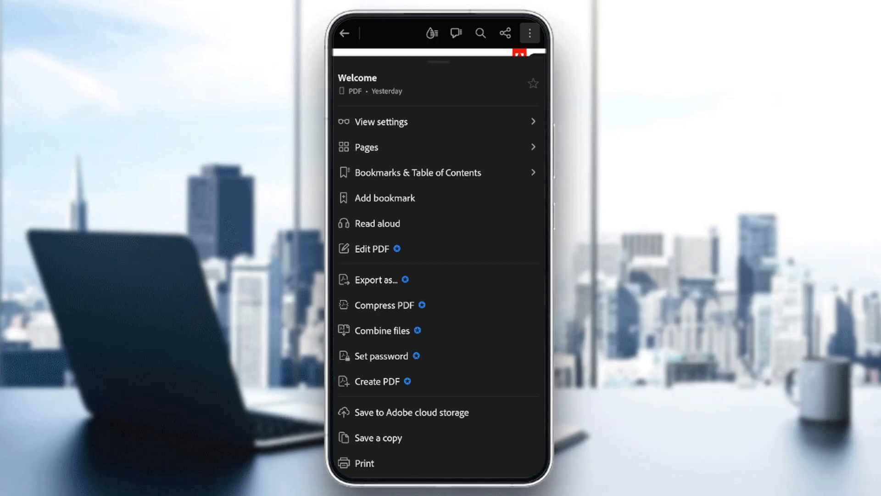
- Print the Welcome PDF and scroll its five-page preview set to Save as PDF, Letter size
click(356, 463)
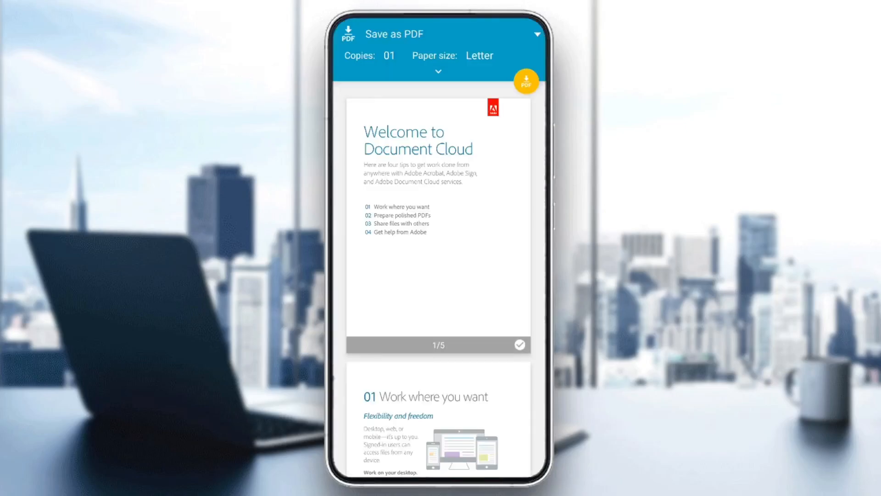
scroll(down, 3)
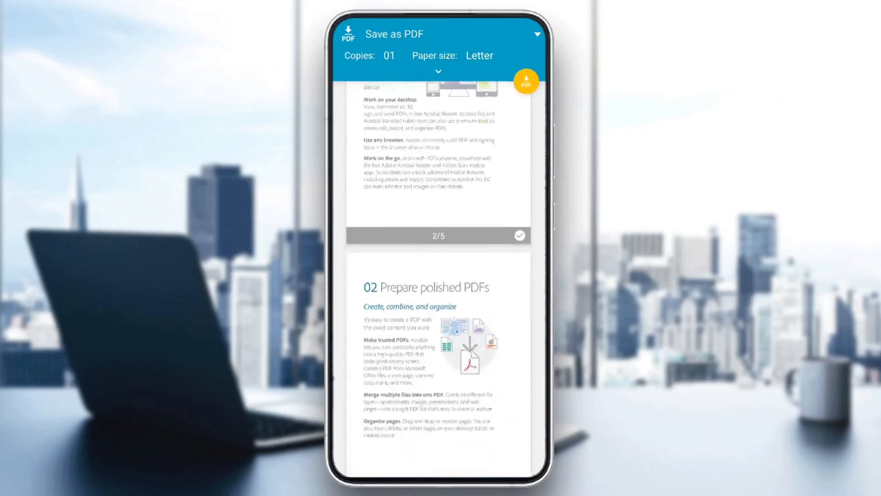
scroll(down, 3)
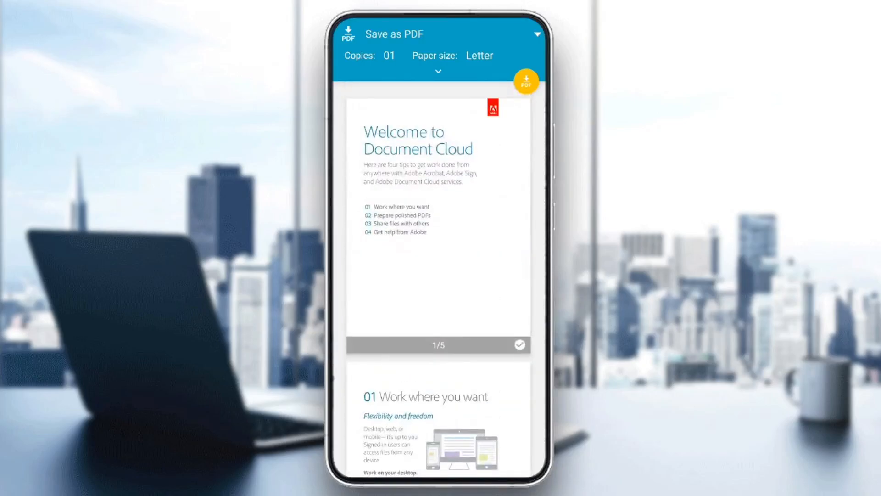